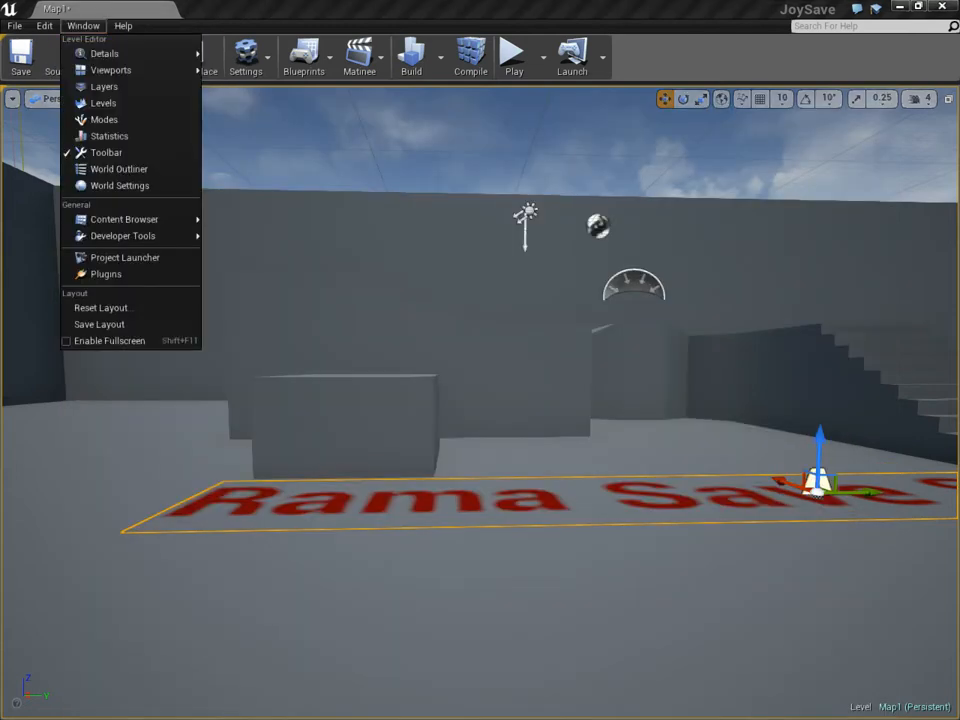
Check the installed plugins, then add a Rama Save 'Save to File' node beside the Page Up event in the level blueprint
left_click(104, 272)
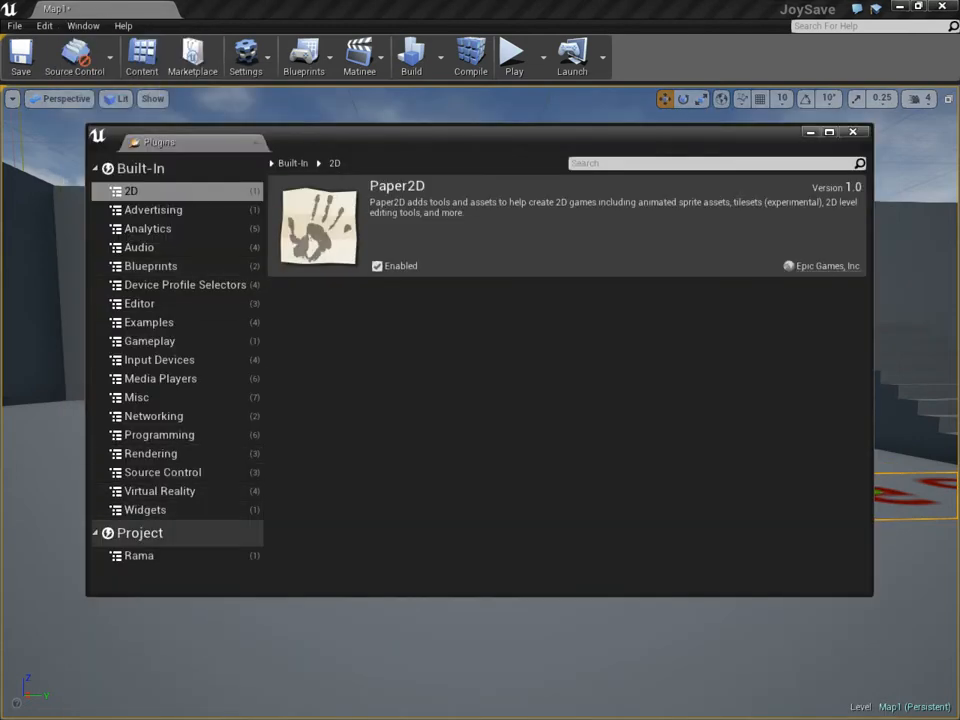
left_click(138, 556)
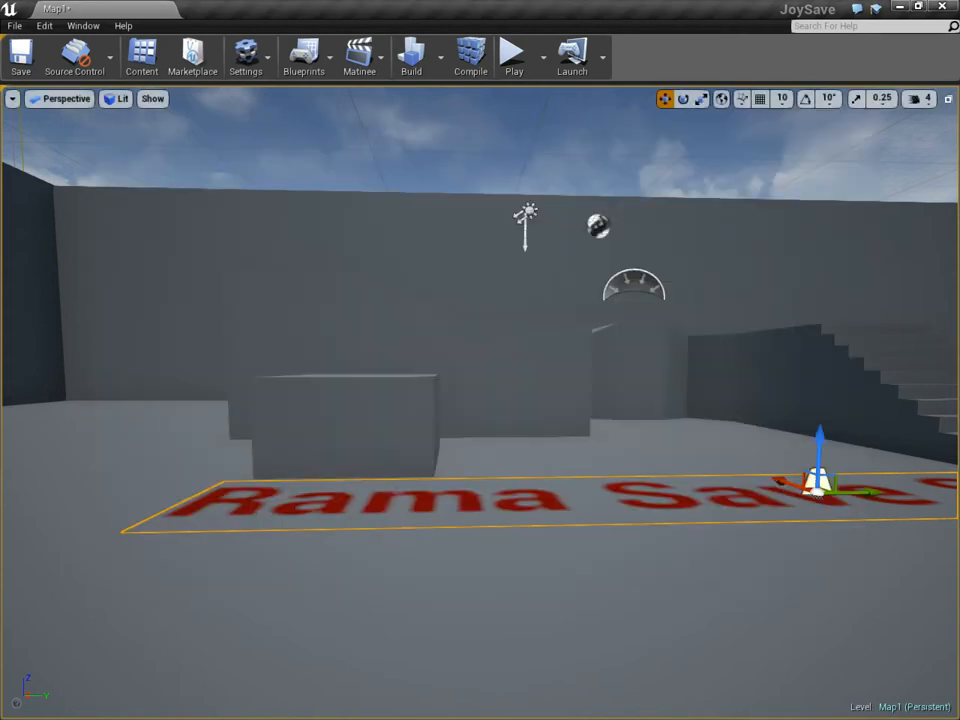
left_click(360, 56)
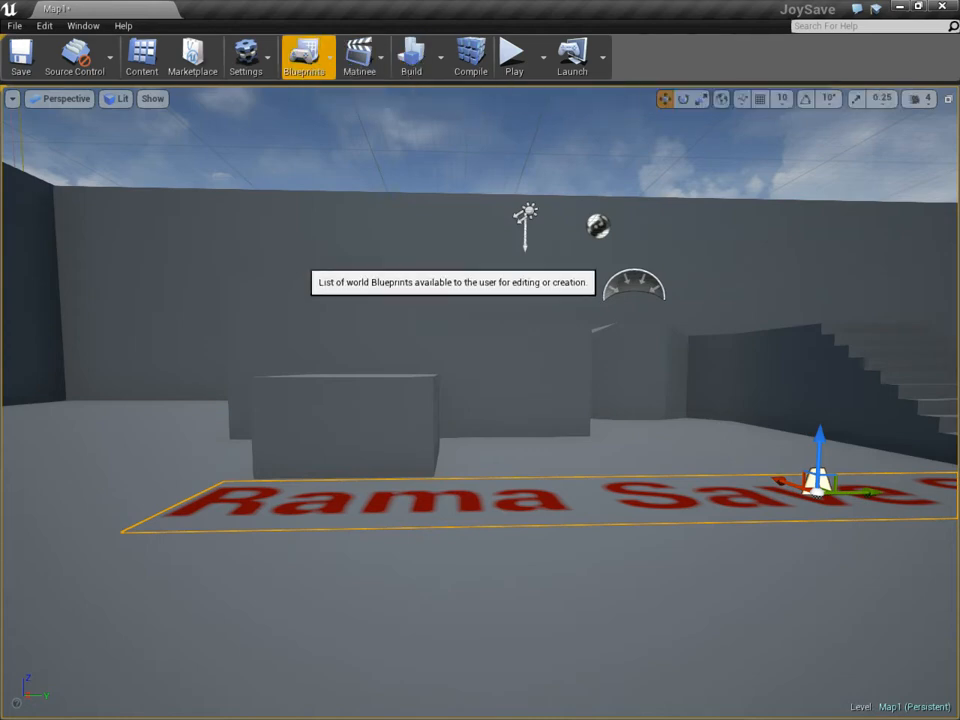
left_click(304, 56)
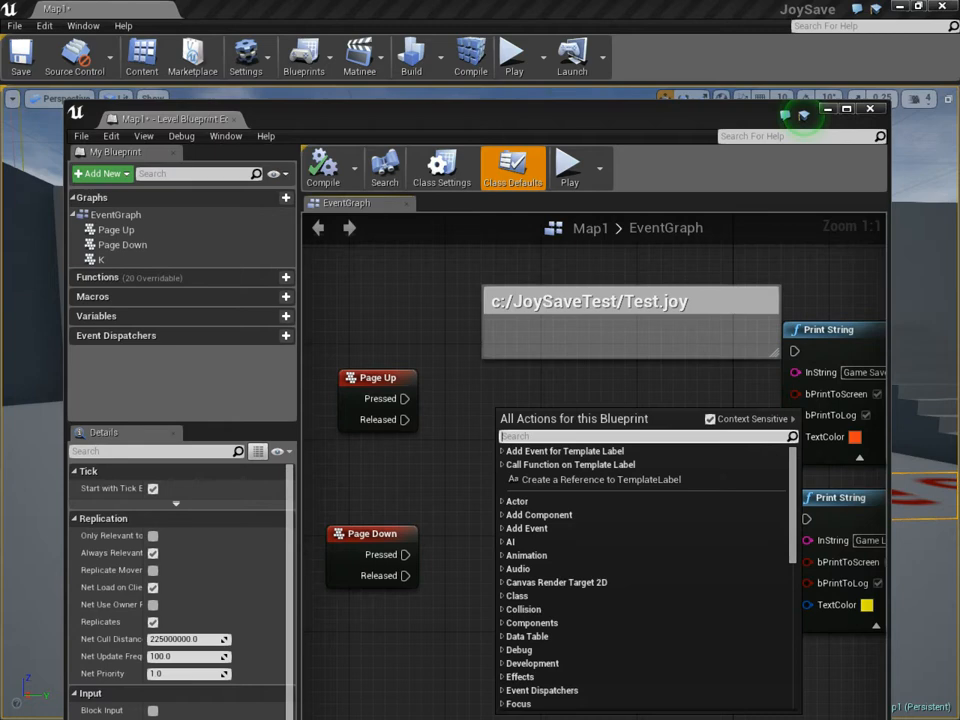
type("rama save")
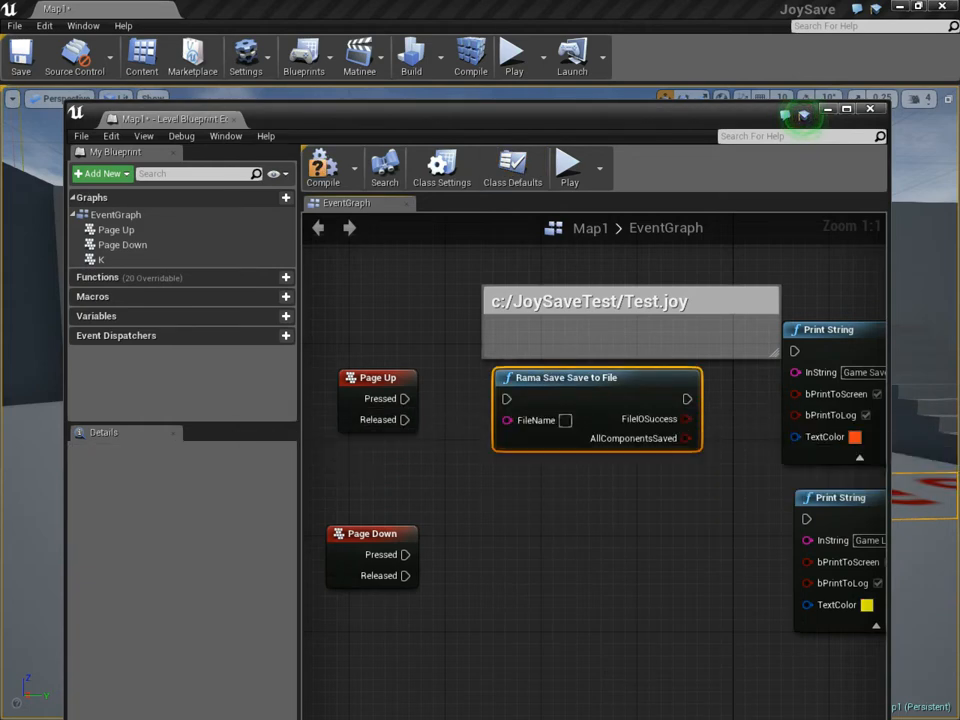
Dismiss the blueprint actions list and show the Content/BP folder's blueprint assets in the content browser
right_click(636, 310)
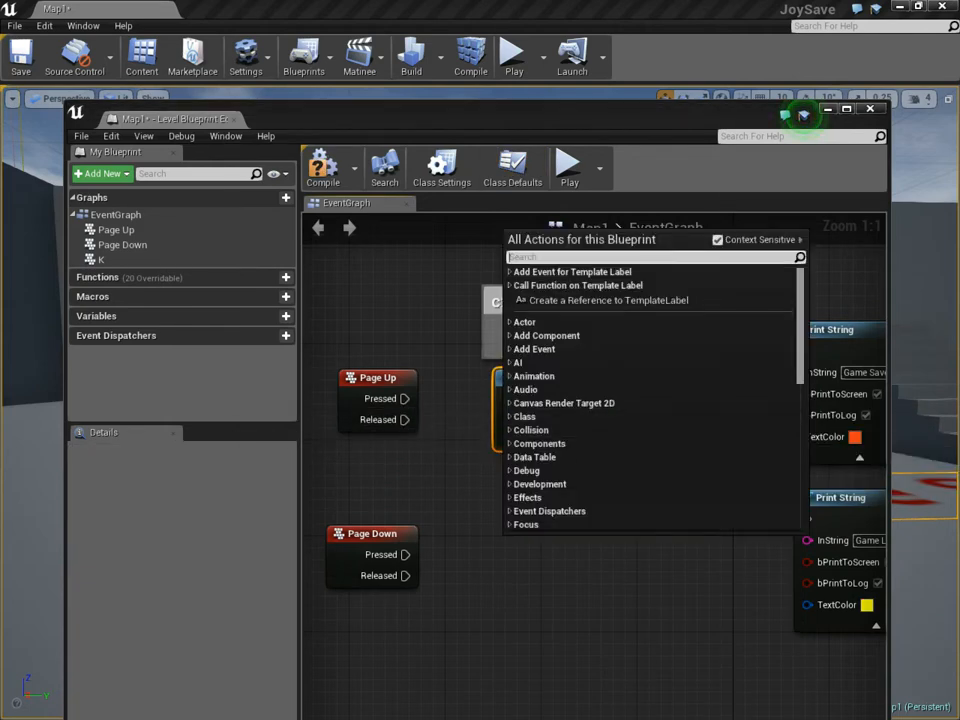
left_click(564, 376)
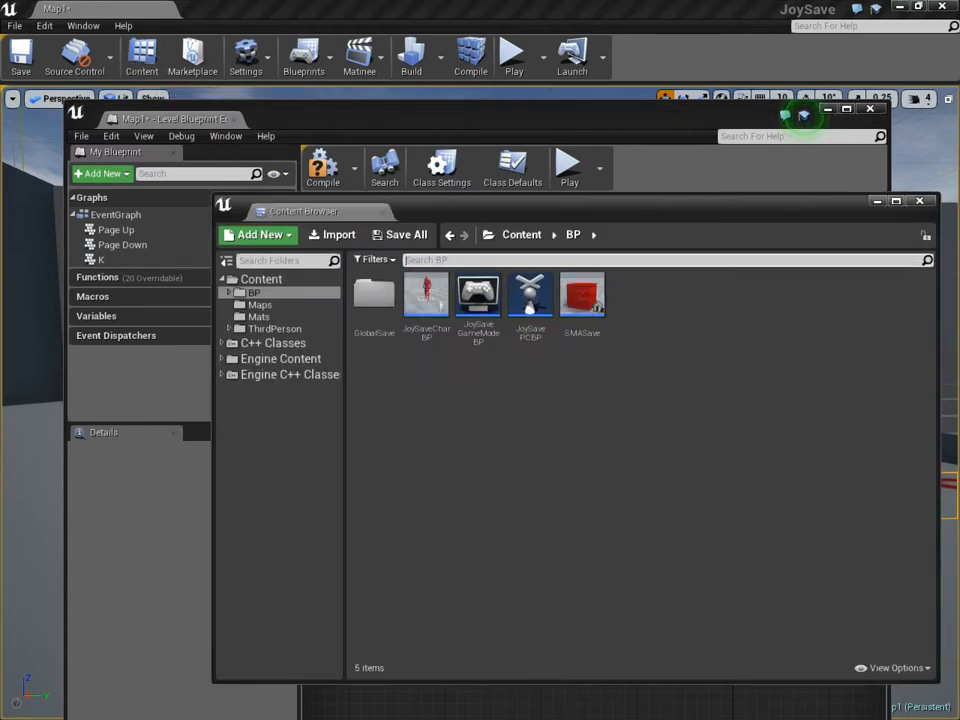
mouse_move(426, 300)
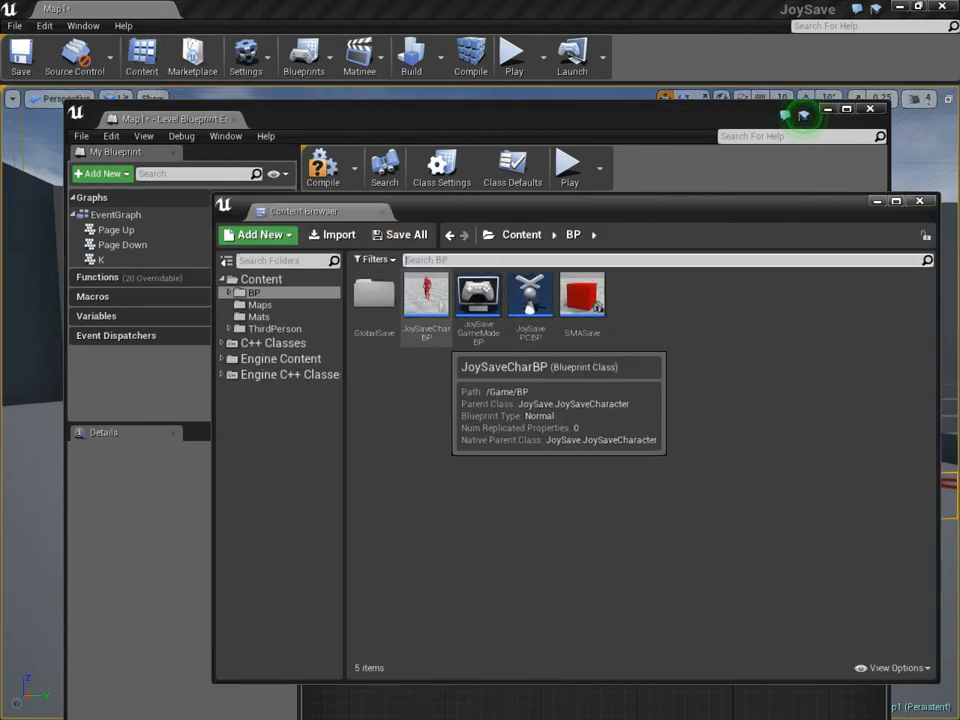
Inspect JoySaveCharBP's Add Component list filtered to 'rama', then close the blueprint
double_click(426, 292)
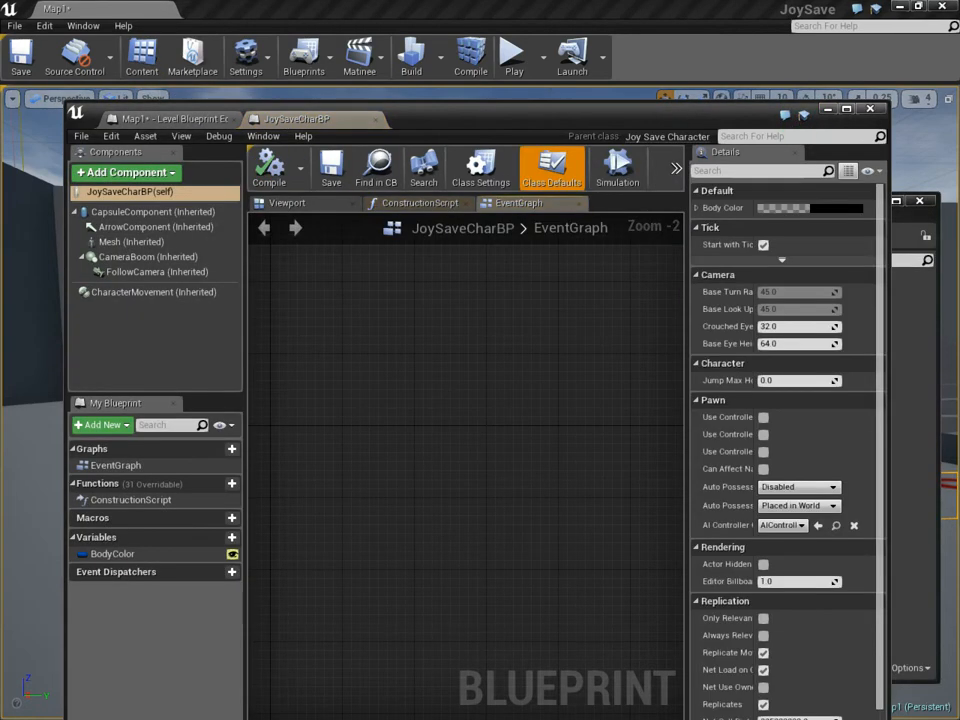
left_click(126, 172)
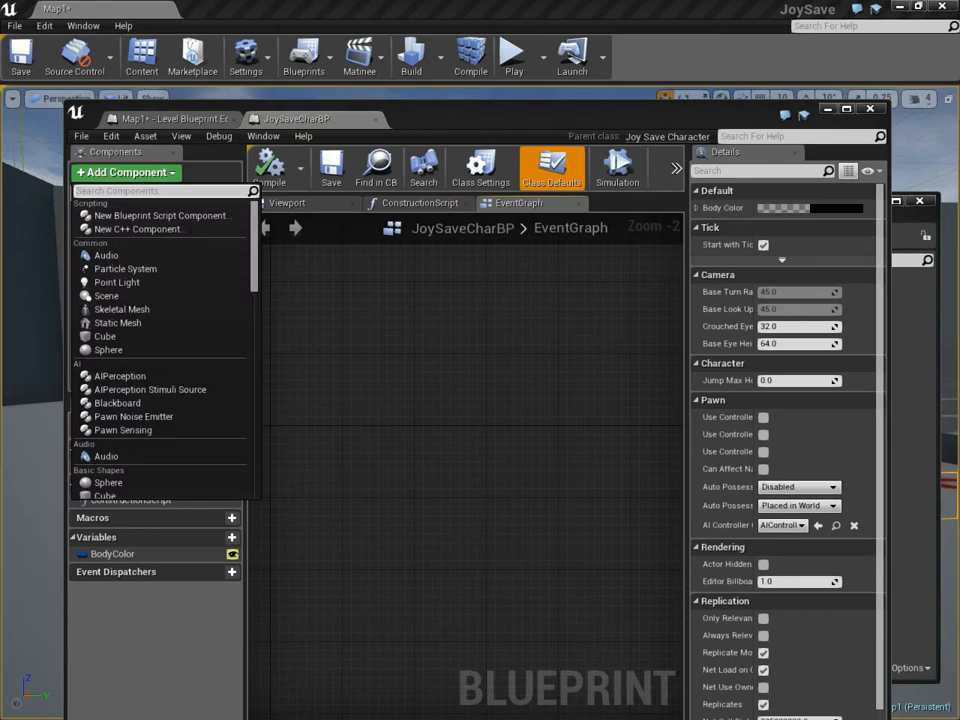
type("rama")
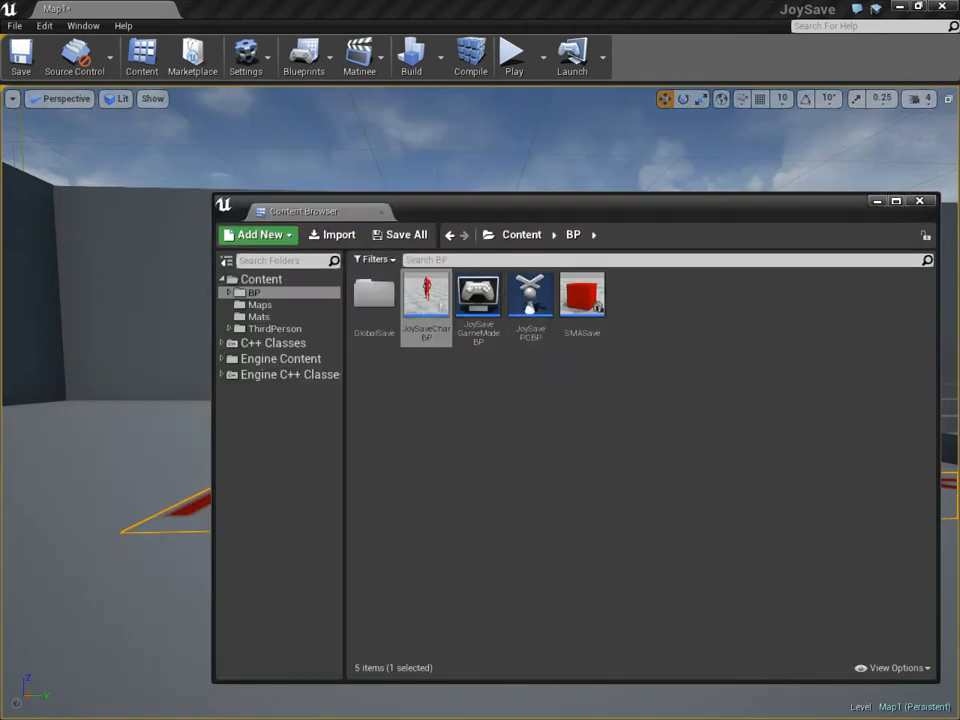
Wire Page Down to a Rama Save 'Load from File' node in the level blueprint alongside the Page Up save
left_click(304, 56)
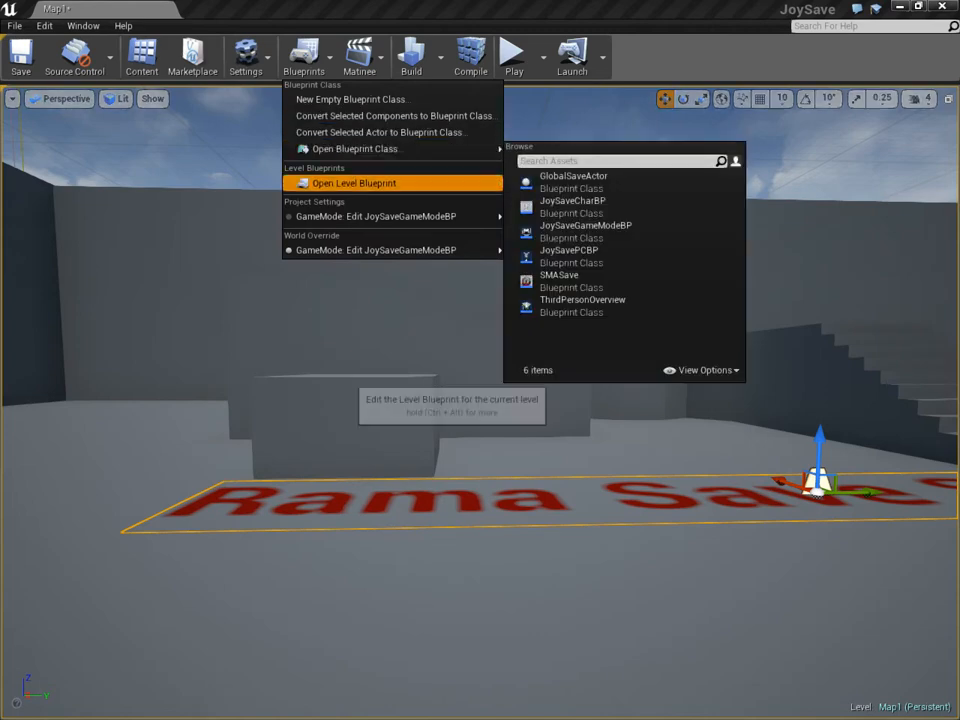
left_click(354, 184)
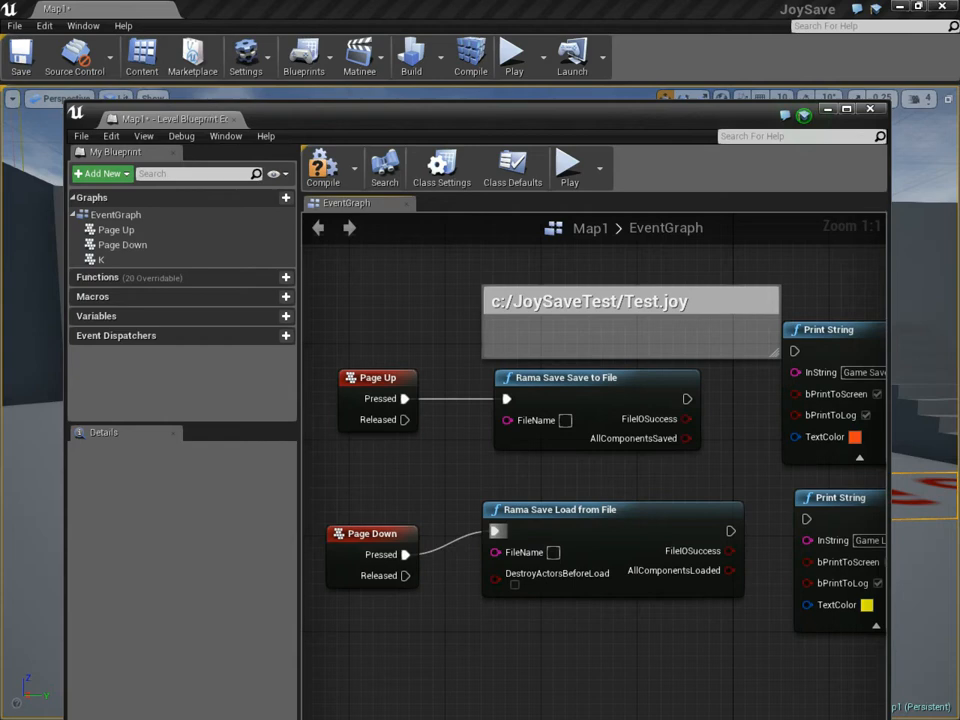
left_click(630, 302)
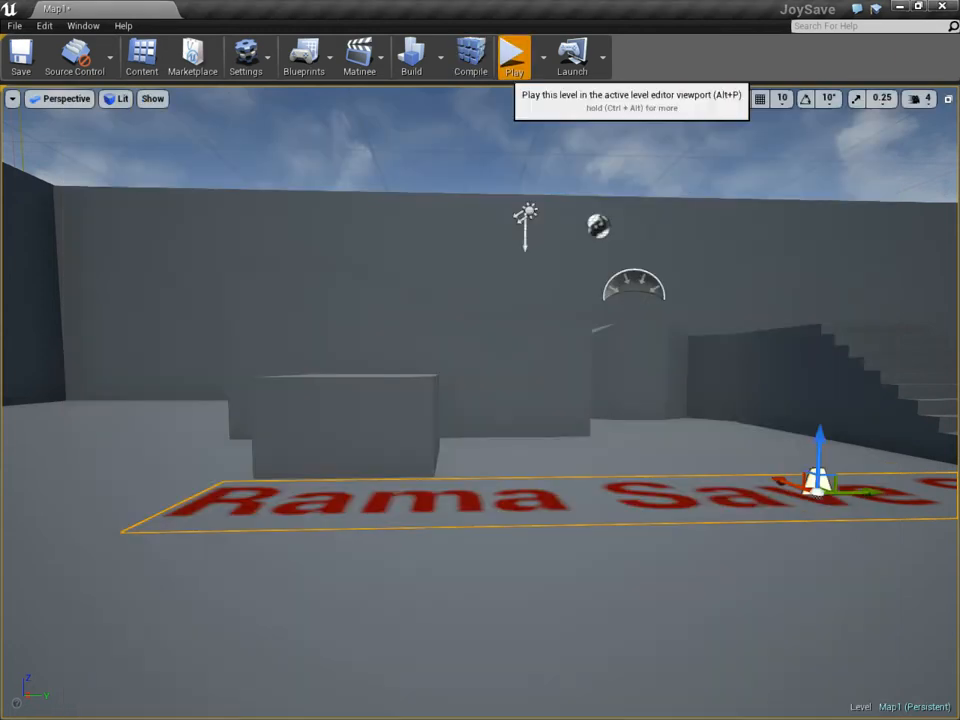
Play the level until 'Game Loaded!' appears, then stop the session
left_click(512, 56)
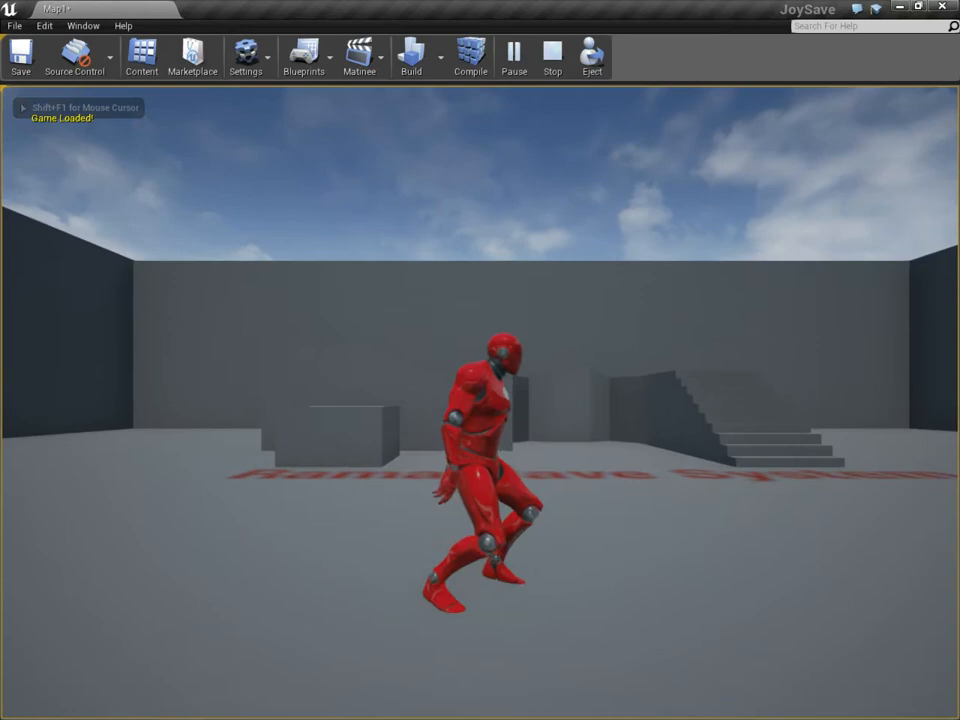
left_click(552, 56)
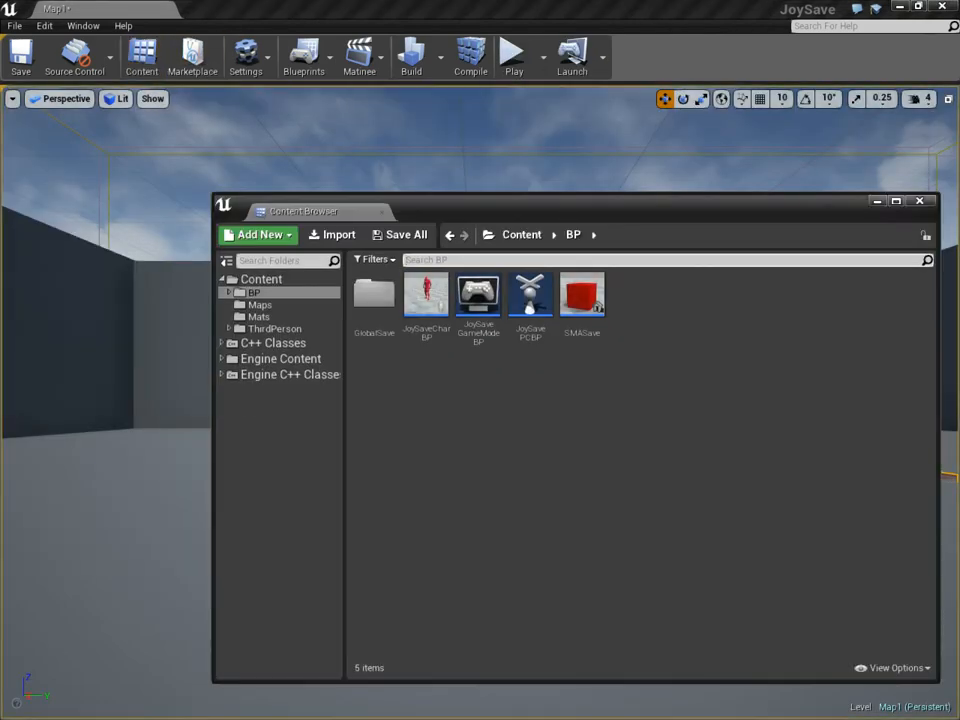
Inspect the SMASave blueprint's Add Component list filtered to 'rama', then close it so Map1 is prompted for saving
double_click(424, 292)
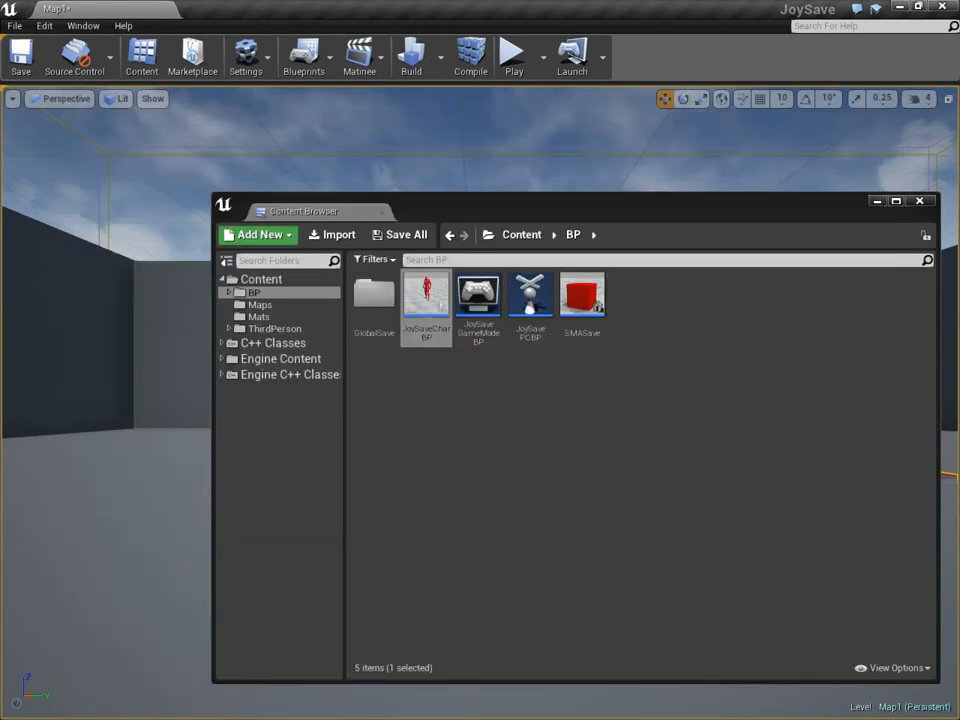
double_click(582, 296)
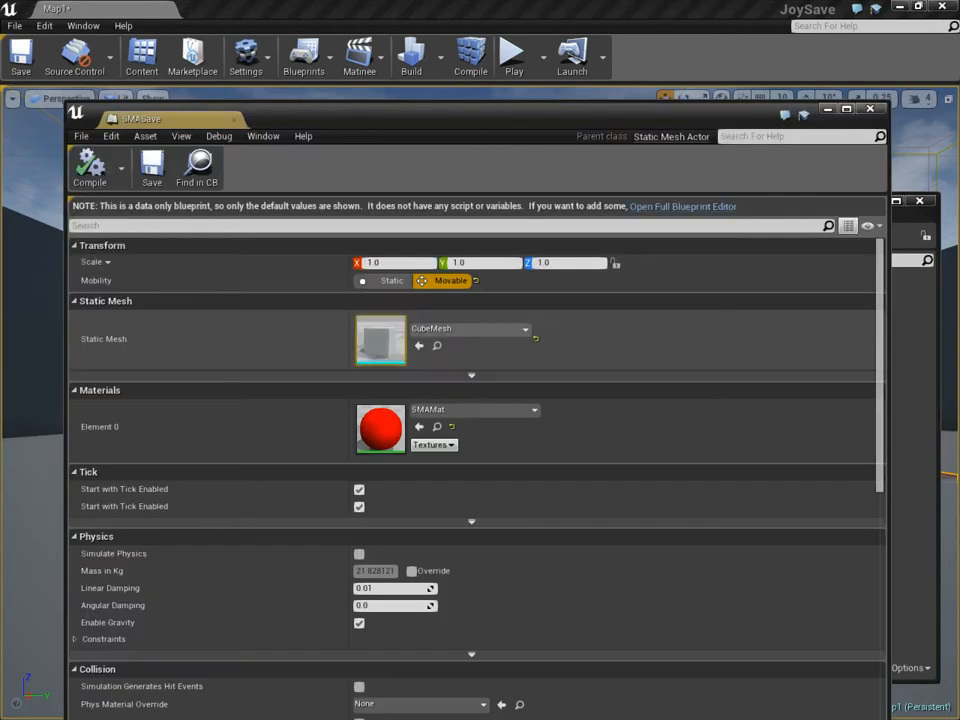
left_click(682, 206)
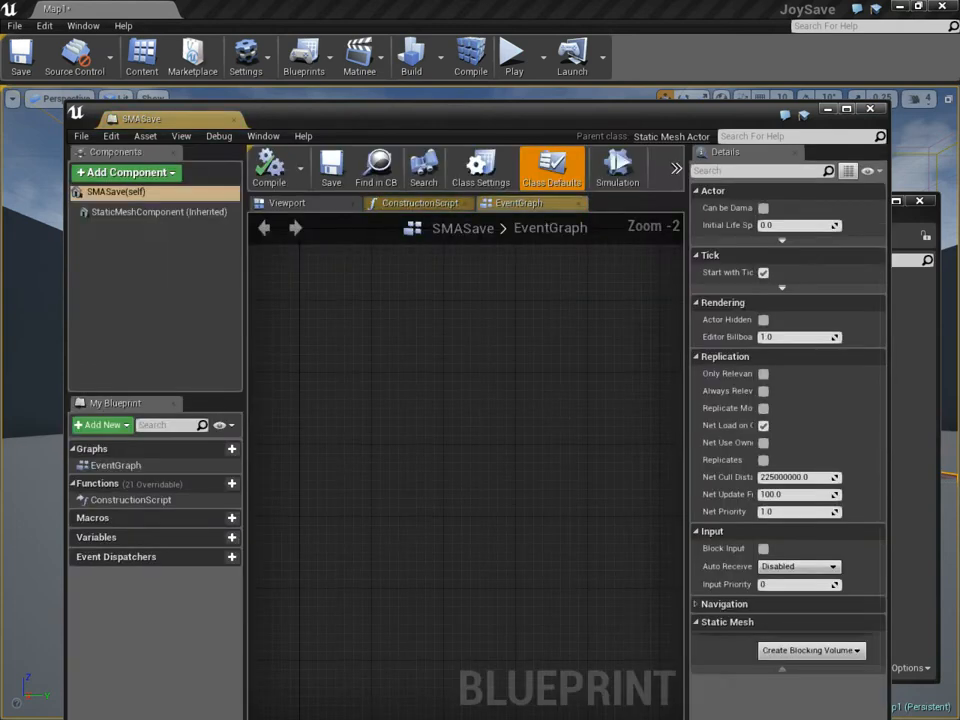
mouse_move(126, 172)
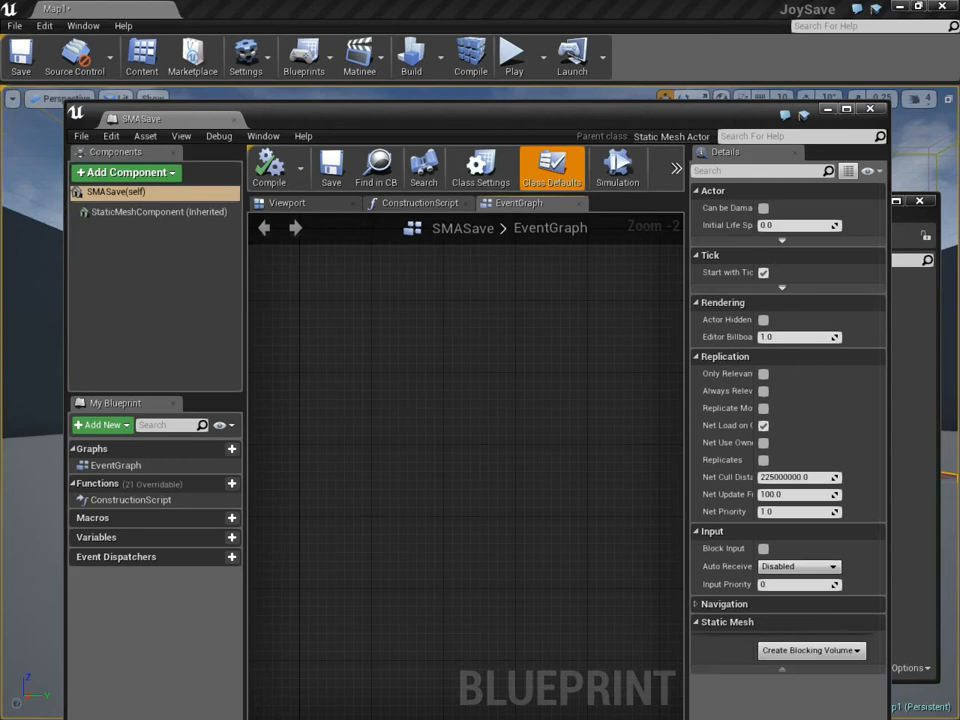
left_click(288, 204)
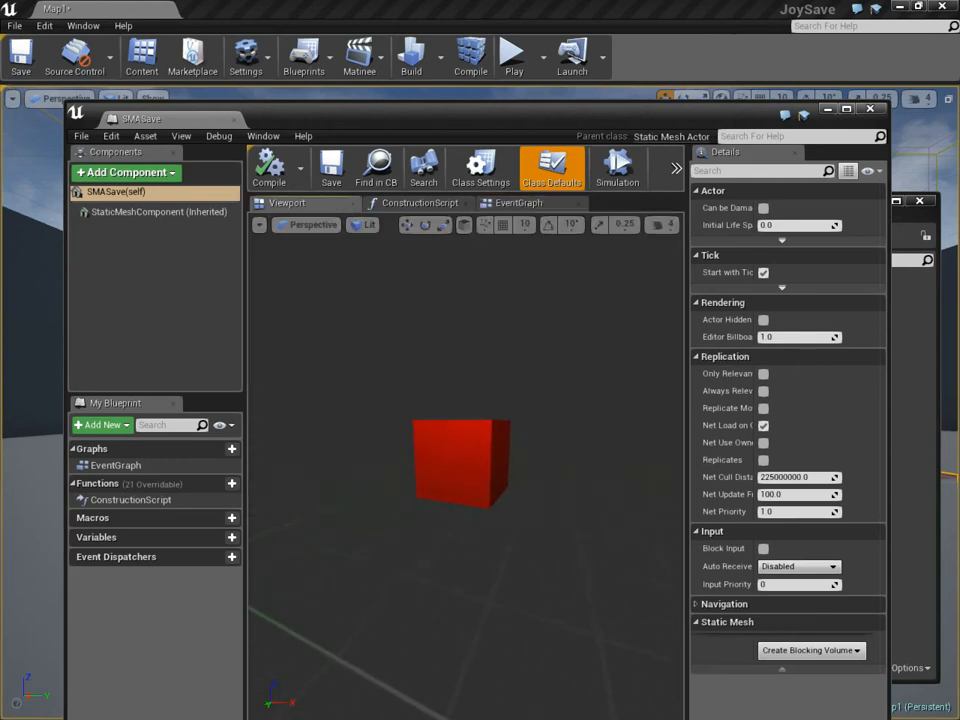
left_click(126, 172)
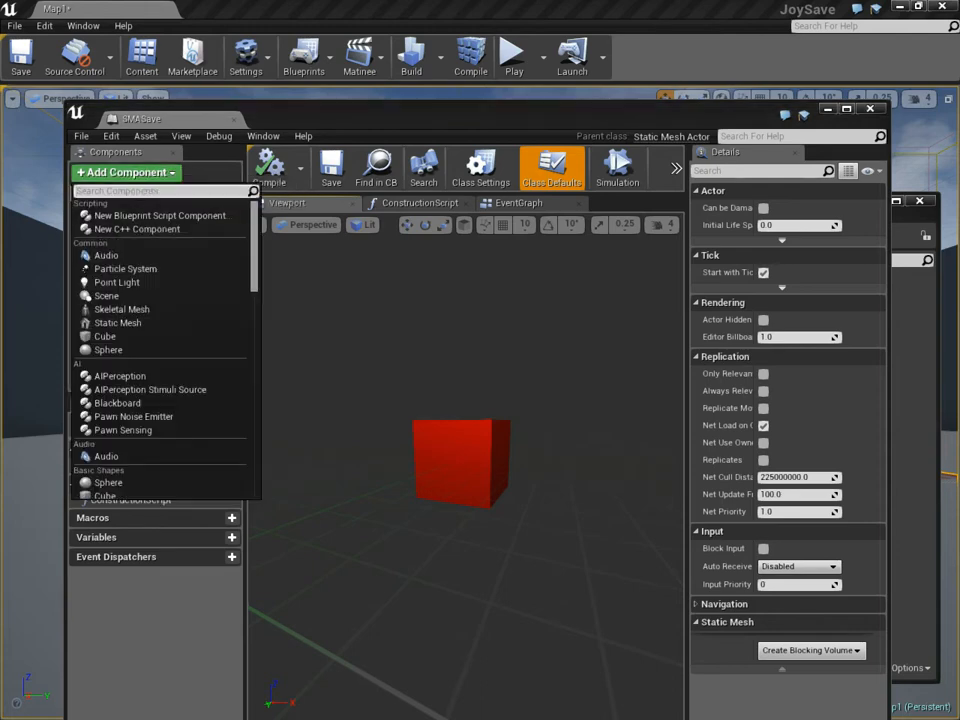
type("rama")
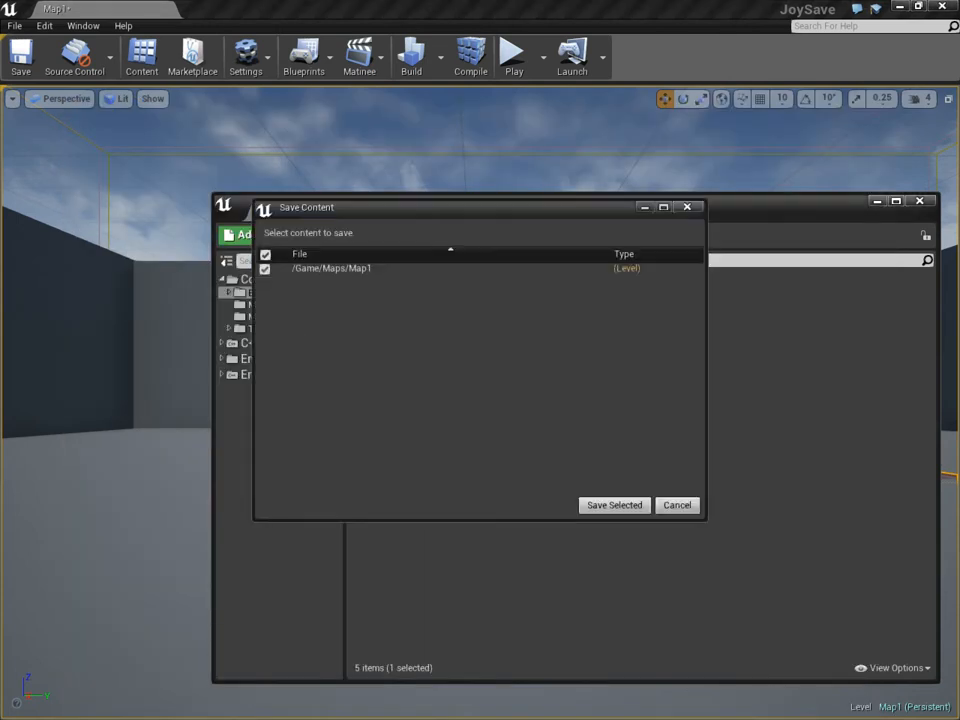
Save Map1 from the Save Content dialog and return to the level with its Rama Save floor text
left_click(614, 504)
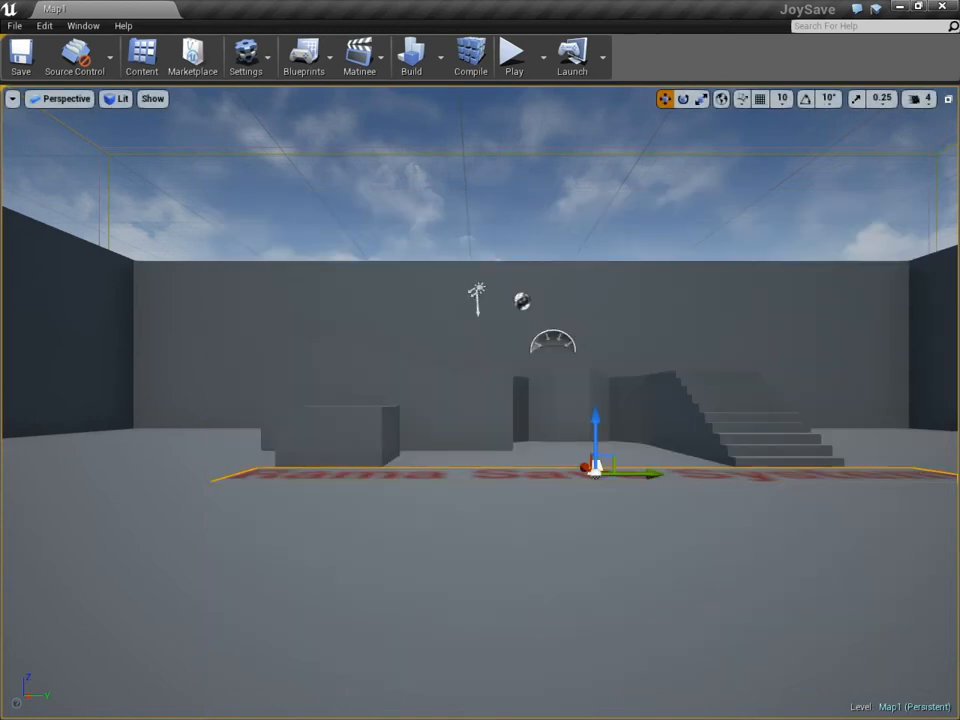
left_click(512, 56)
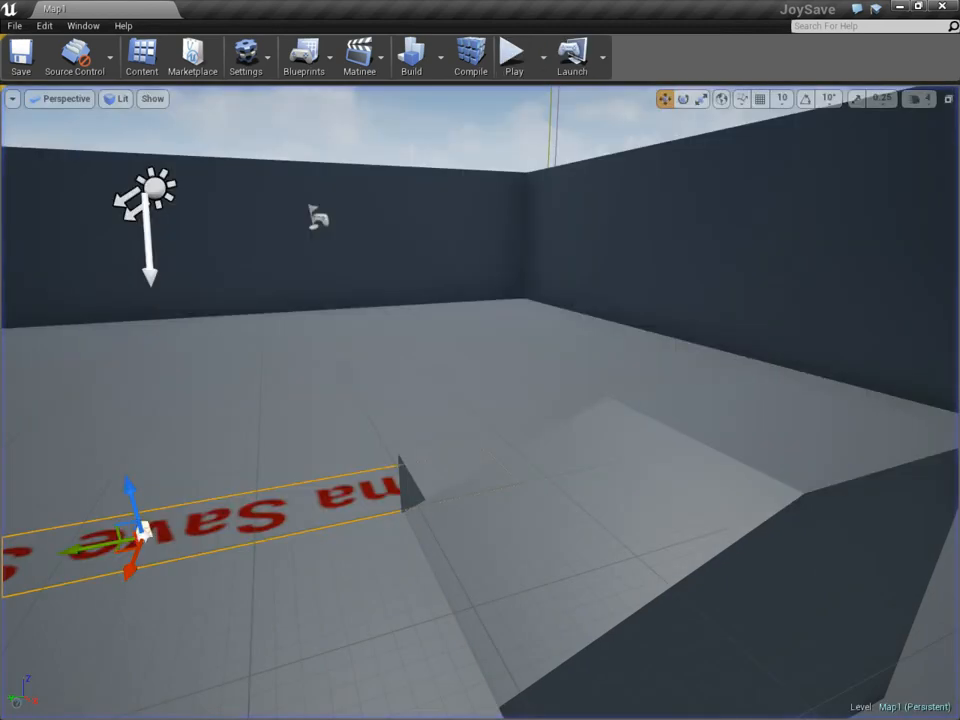
Play the level until 'Game Saved' appears, stop, and leave the editor for the JoySave project folder
left_click(84, 24)
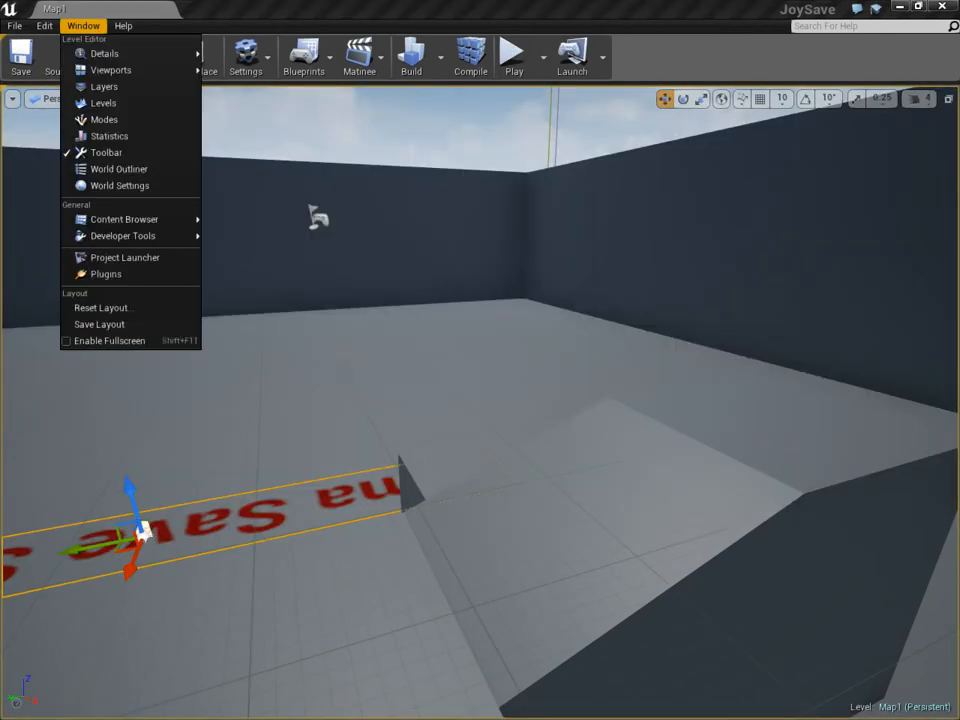
left_click(120, 184)
type("res")
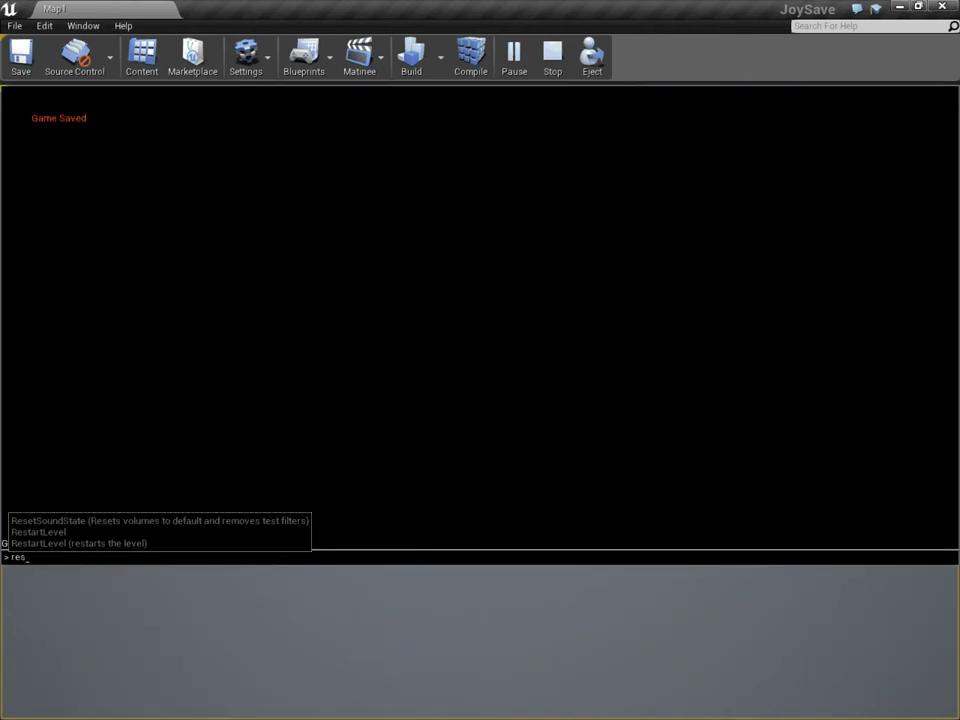
left_click(552, 56)
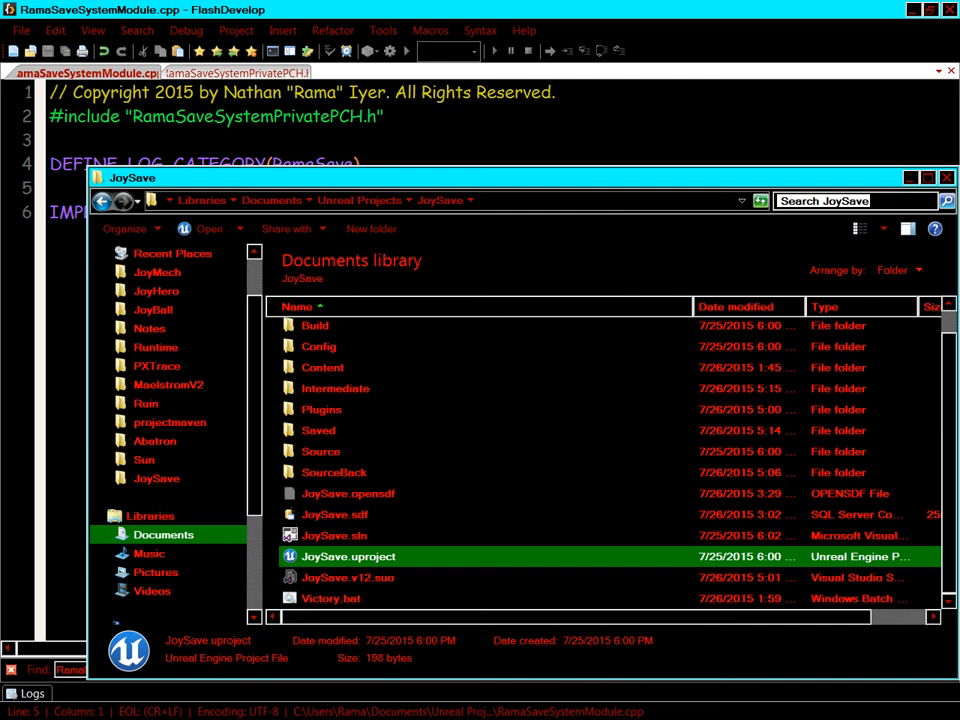
Relaunch JoySave.uproject and confirm C:\JoySaveTest holds the saved Test.joy file
left_click(348, 576)
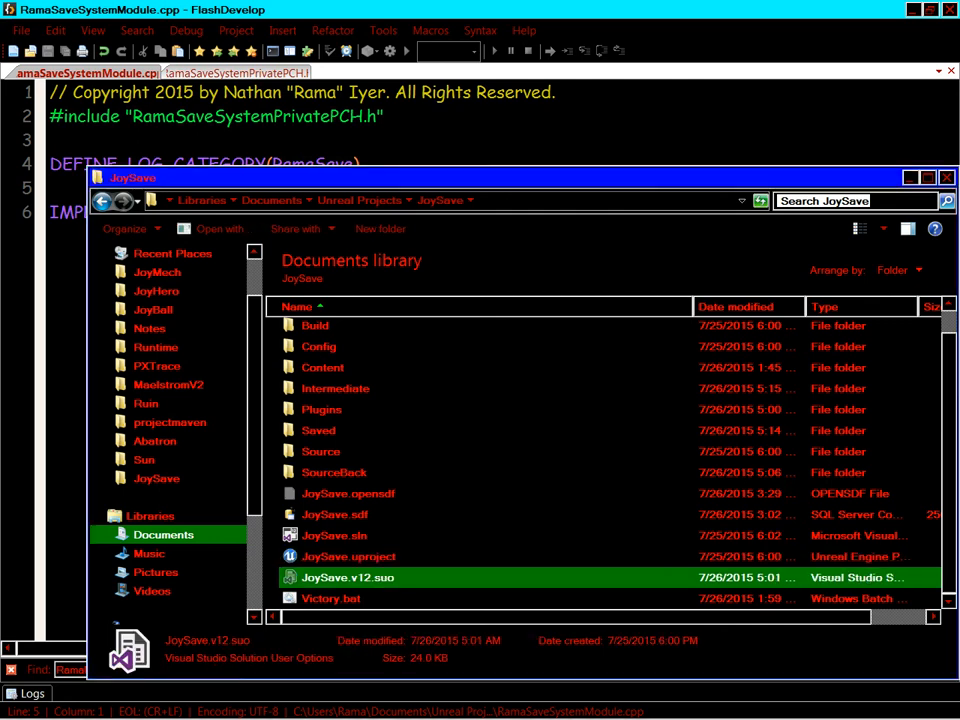
left_click(348, 556)
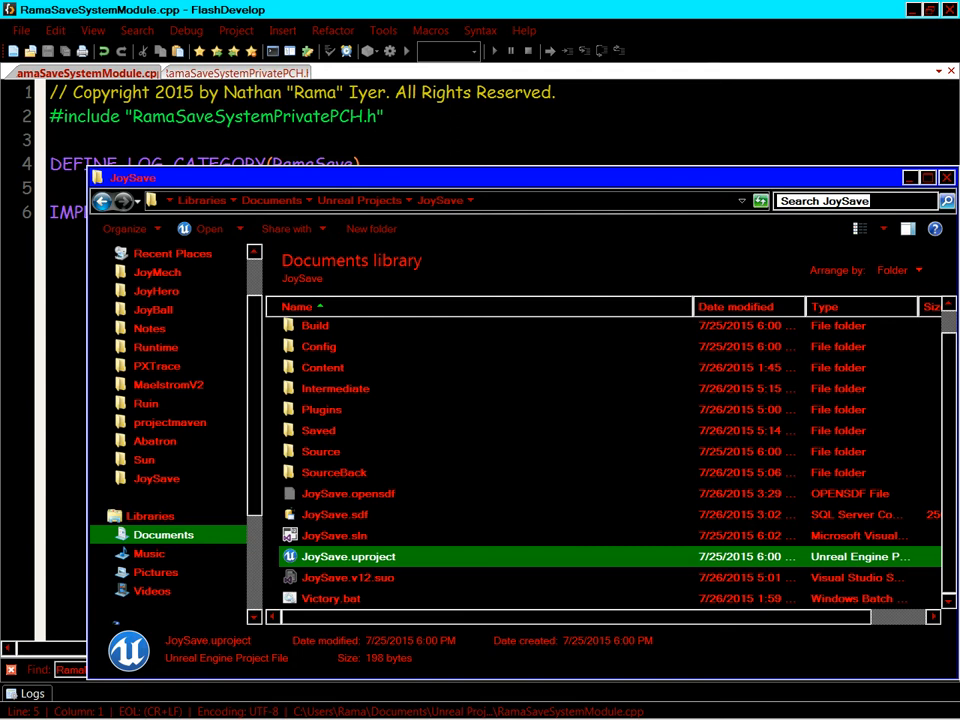
double_click(348, 556)
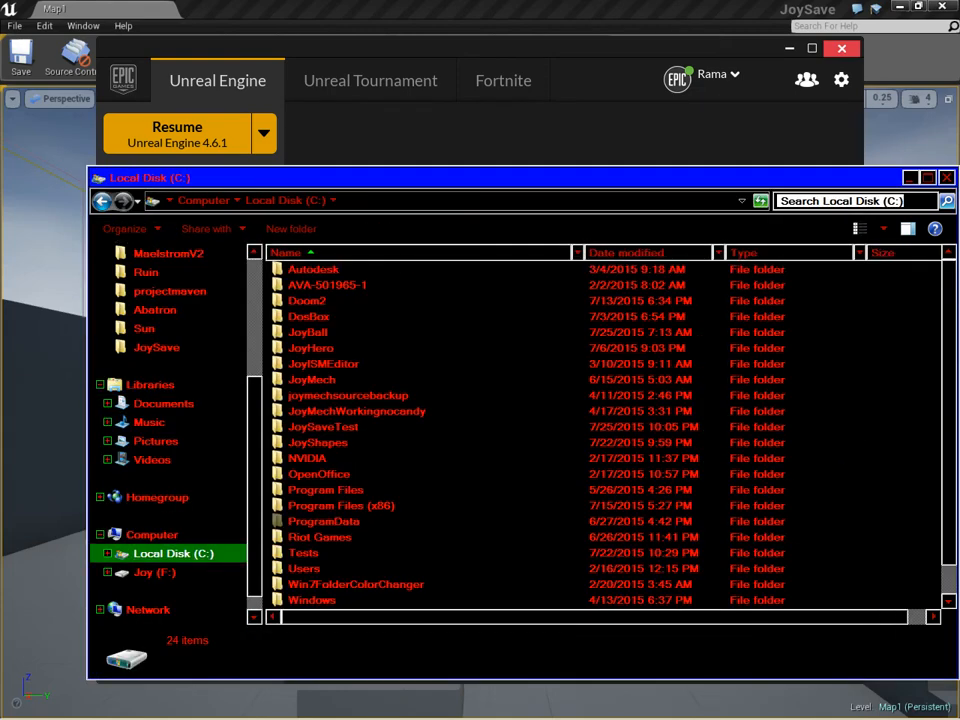
double_click(322, 426)
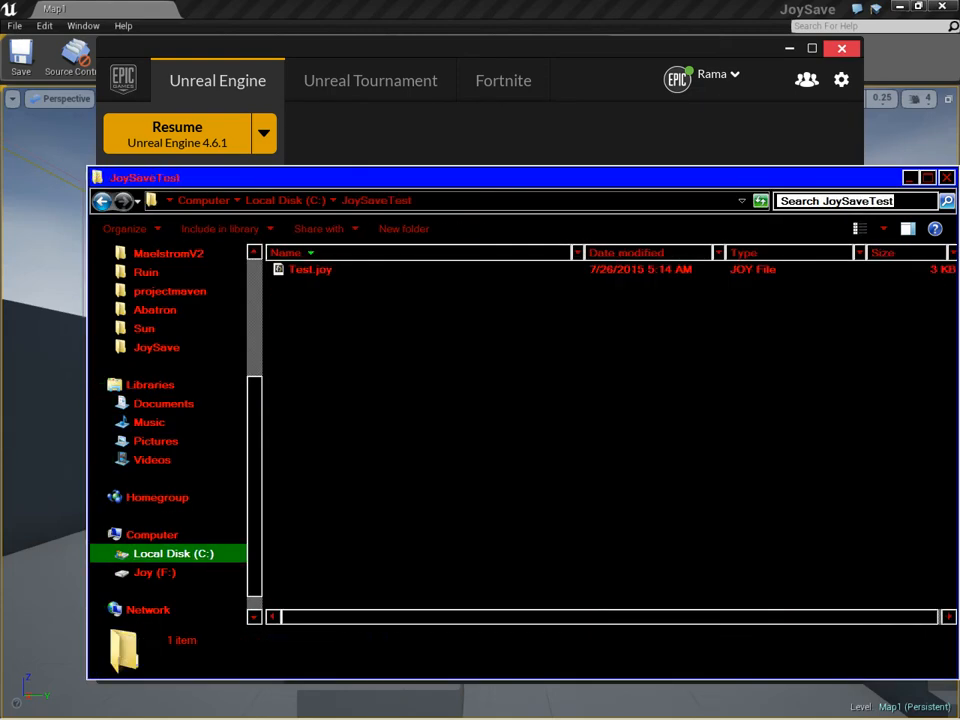
left_click(310, 268)
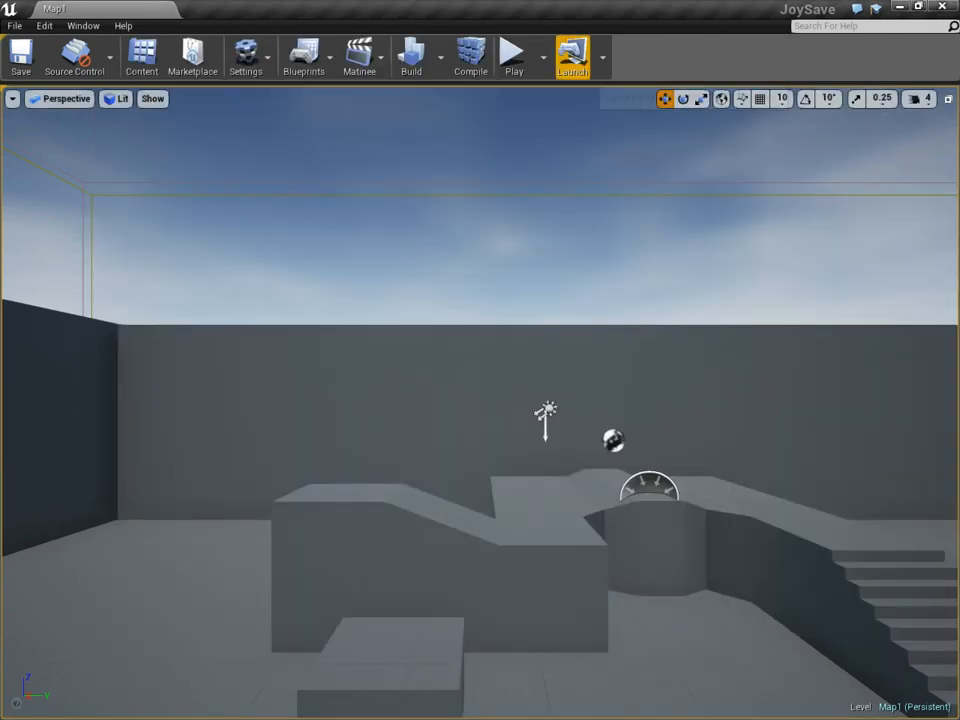
Play the restarted level, run the 'ex' console command, and end the session to view the restored geometry
left_click(512, 56)
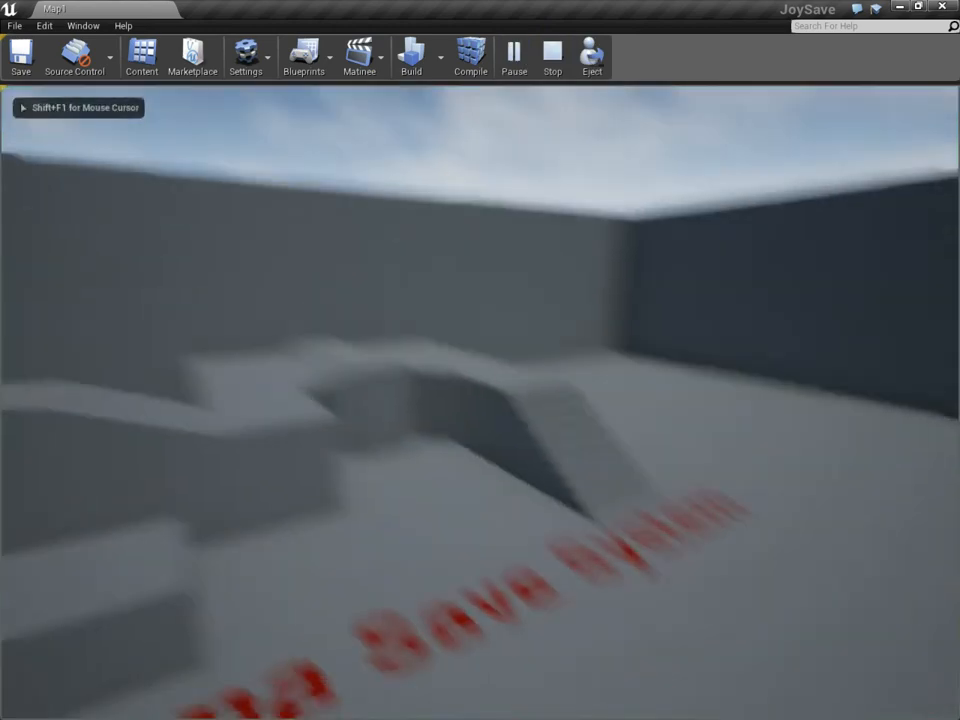
type("ex")
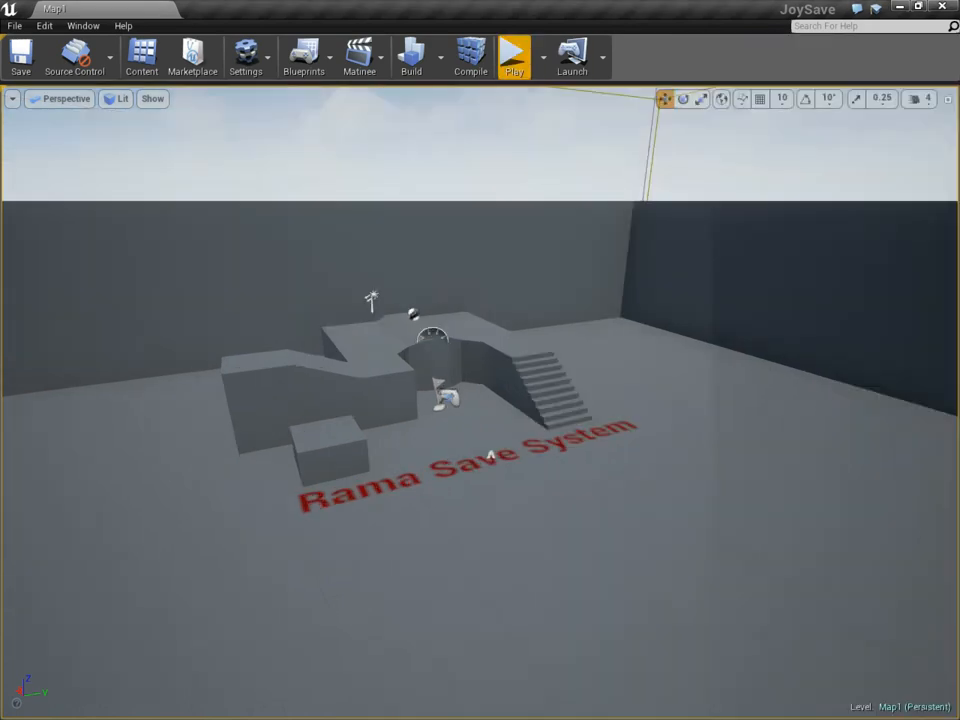
left_click(512, 56)
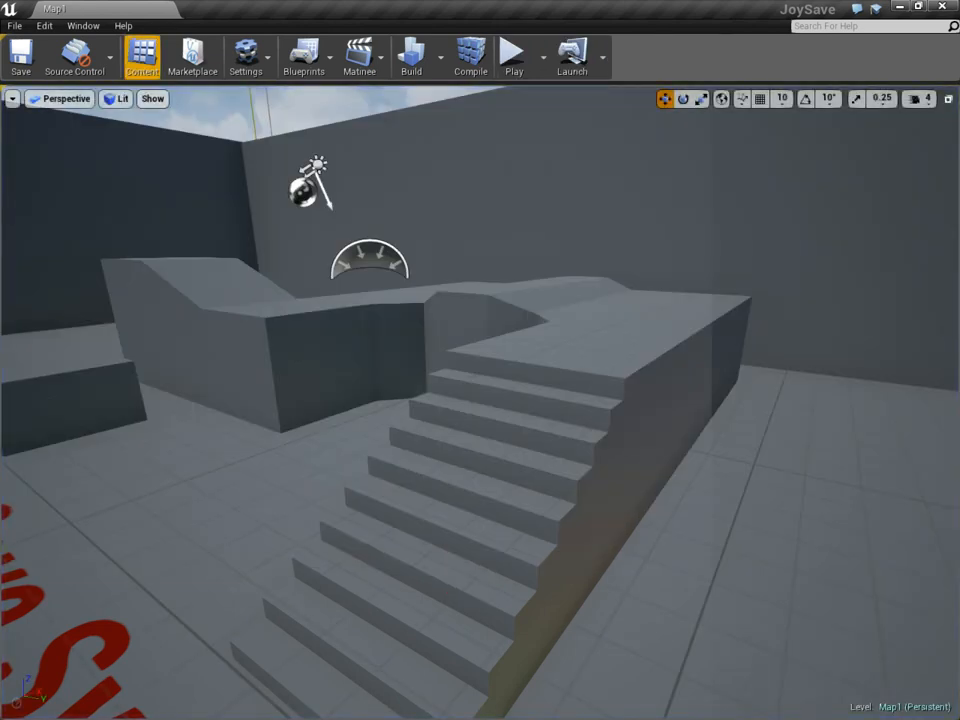
mouse_move(142, 56)
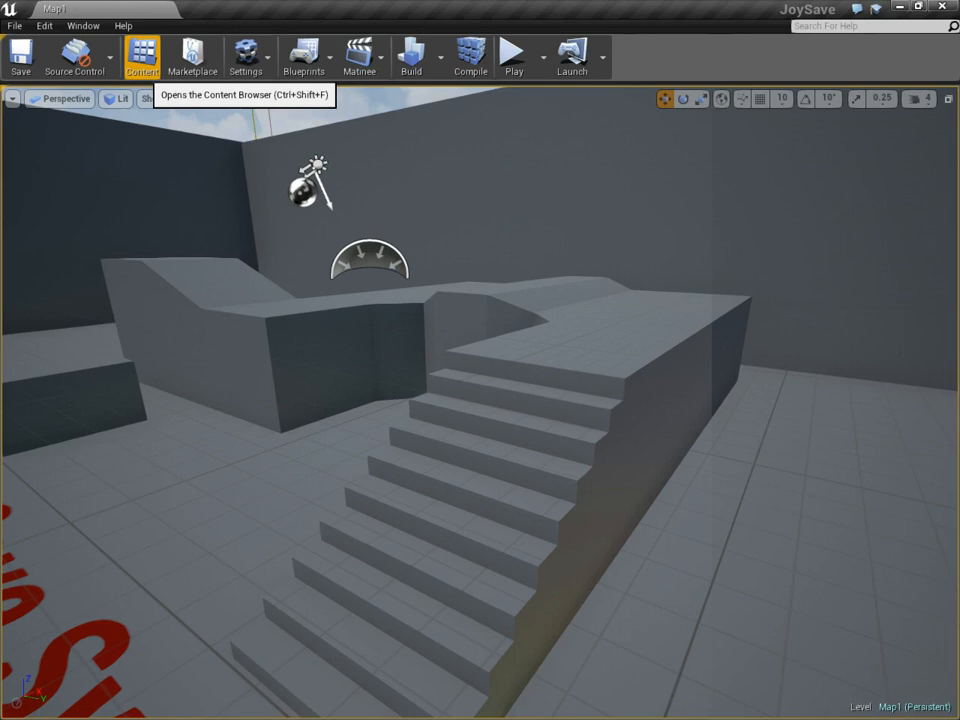
Reopen SMASave from Content/BP and inspect its RamaSave component settings alongside the viewport's red cube
left_click(140, 56)
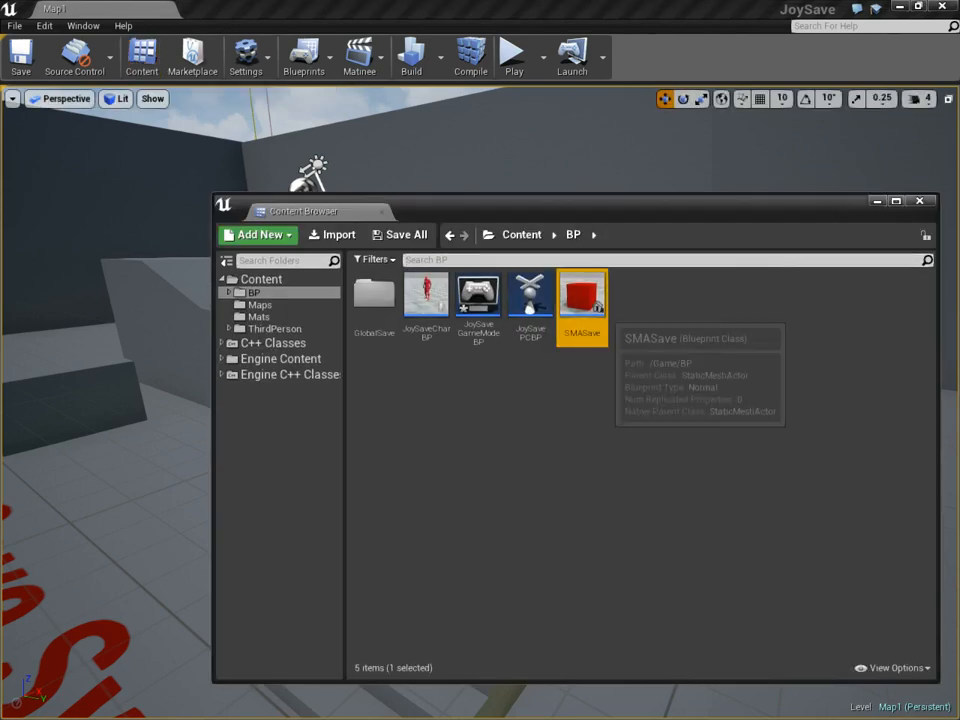
double_click(582, 292)
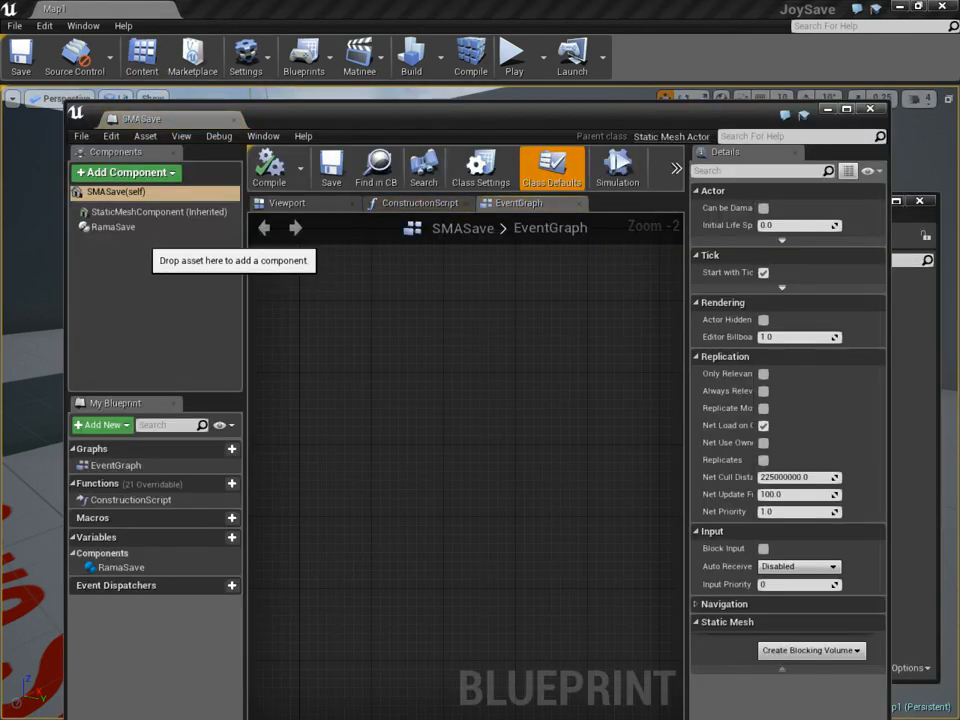
left_click(112, 228)
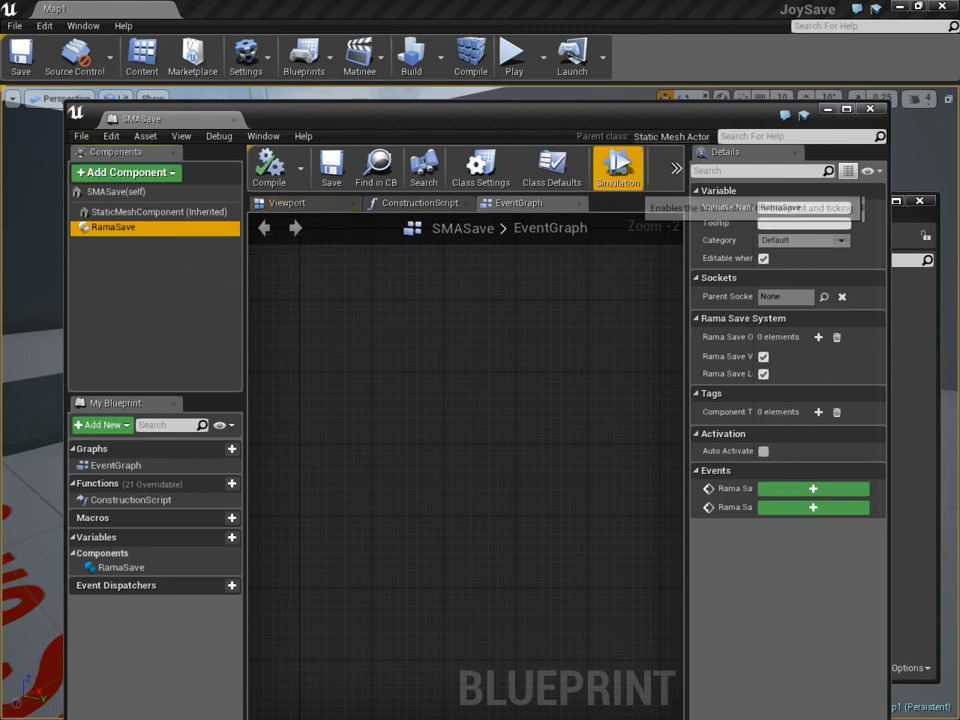
left_click(288, 202)
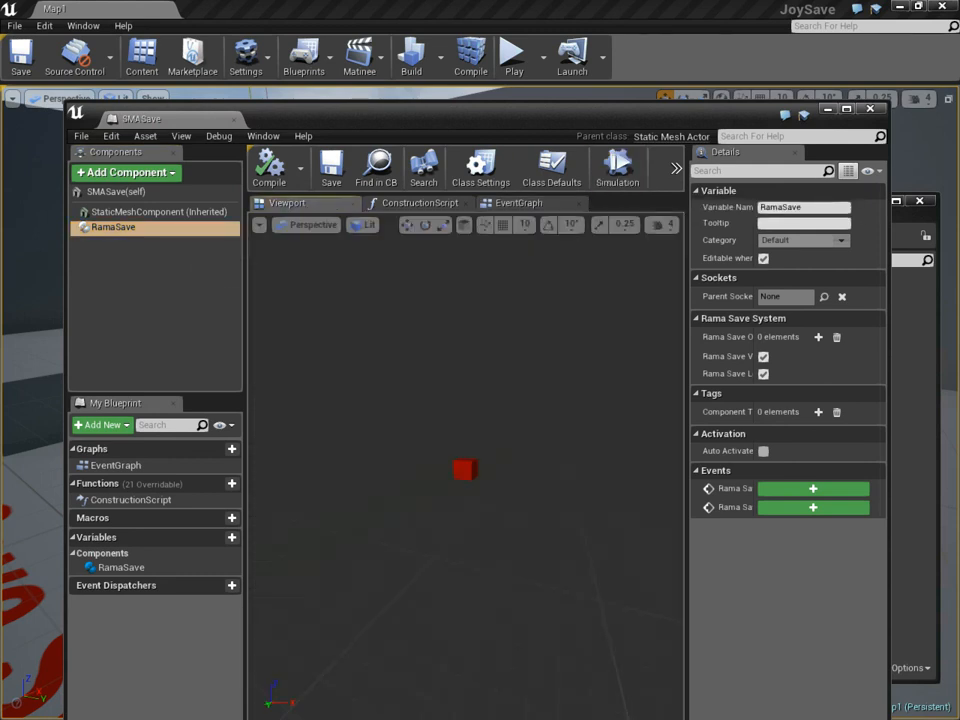